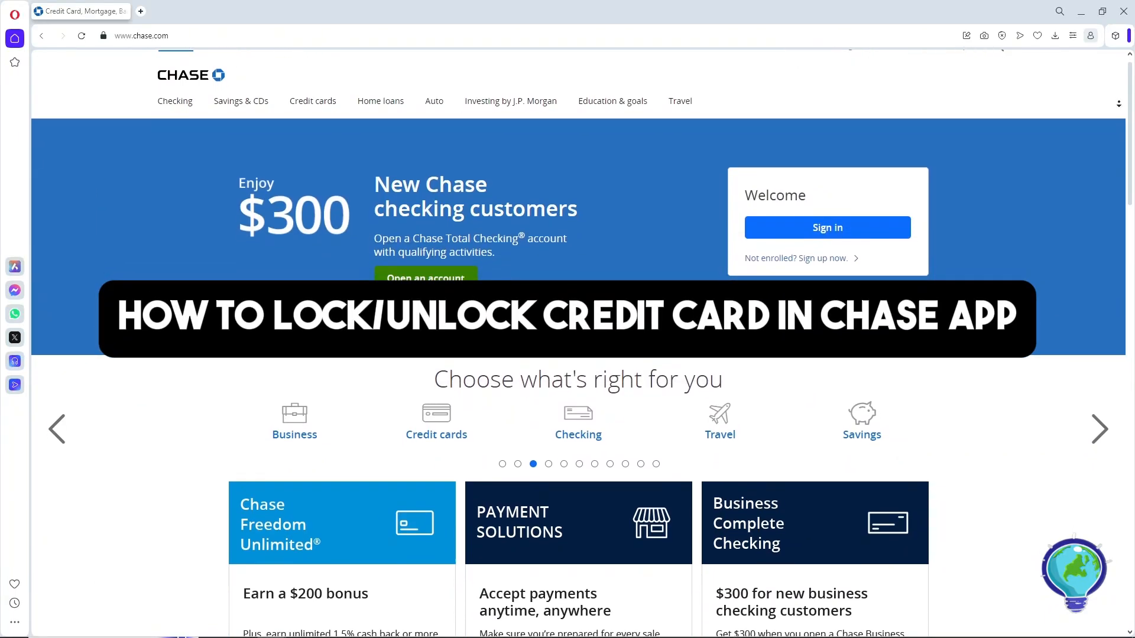
pyautogui.scroll(-3)
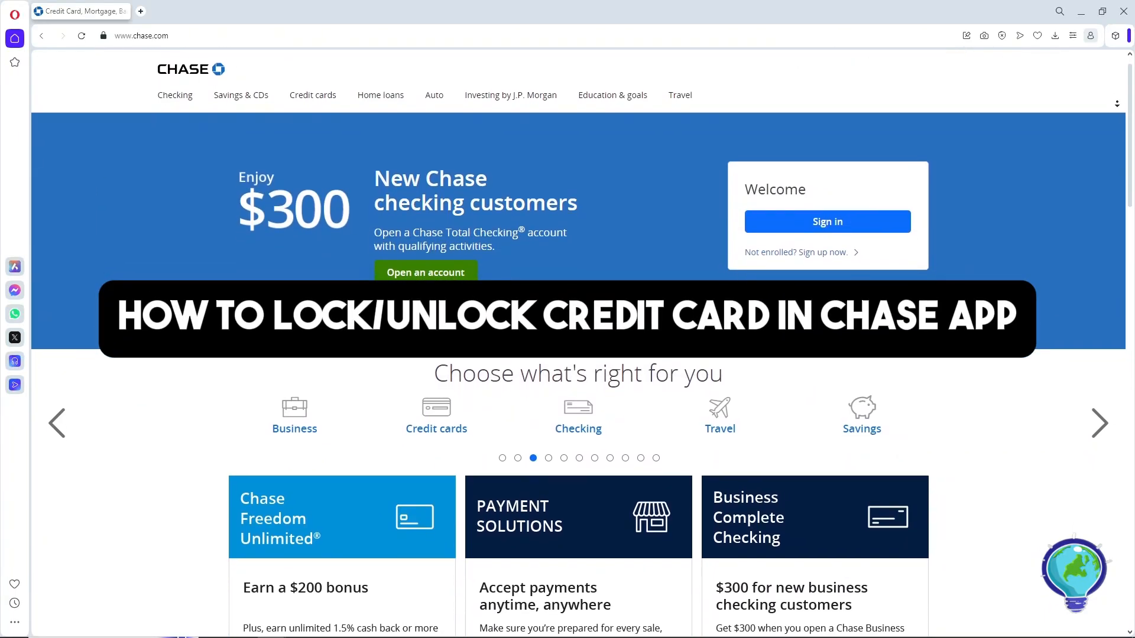
pyautogui.scroll(-3)
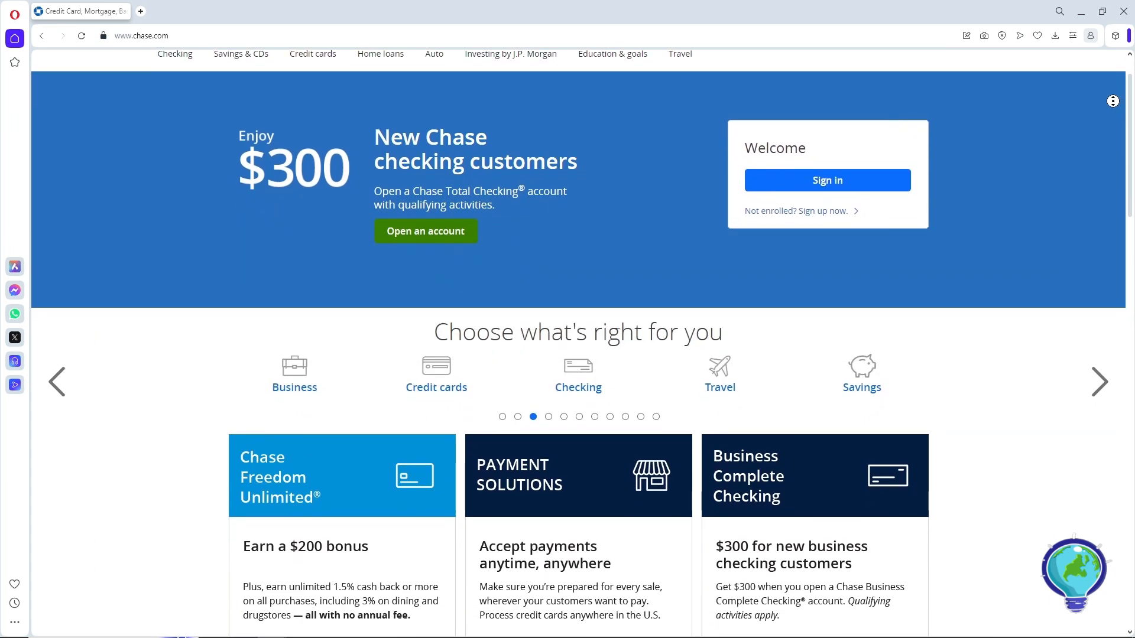
pyautogui.scroll(-3)
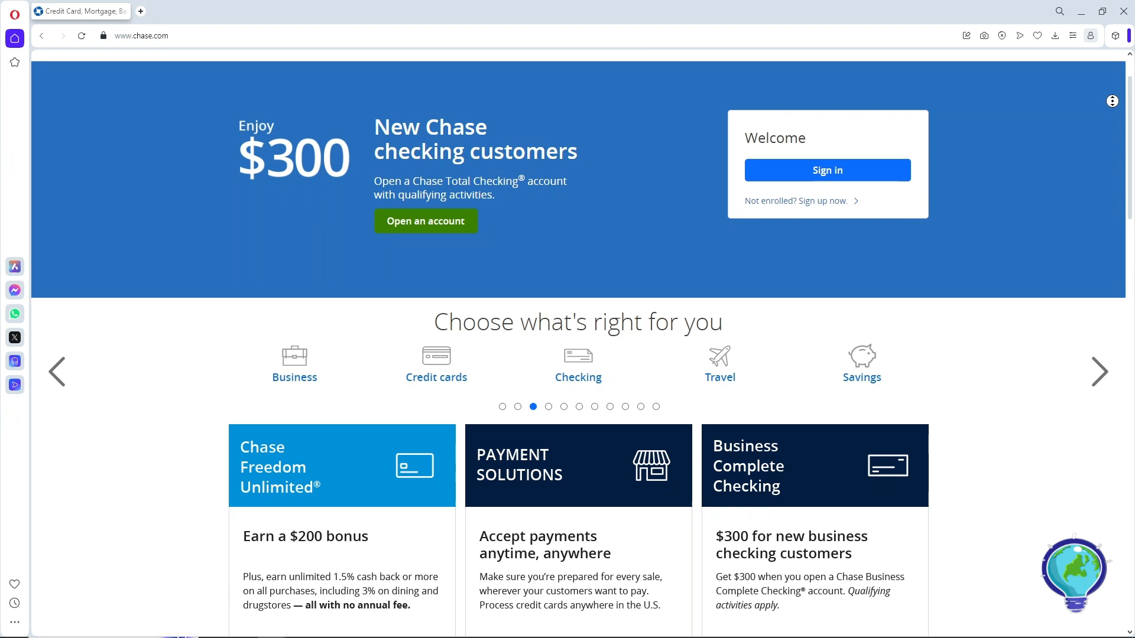
pyautogui.scroll(-3)
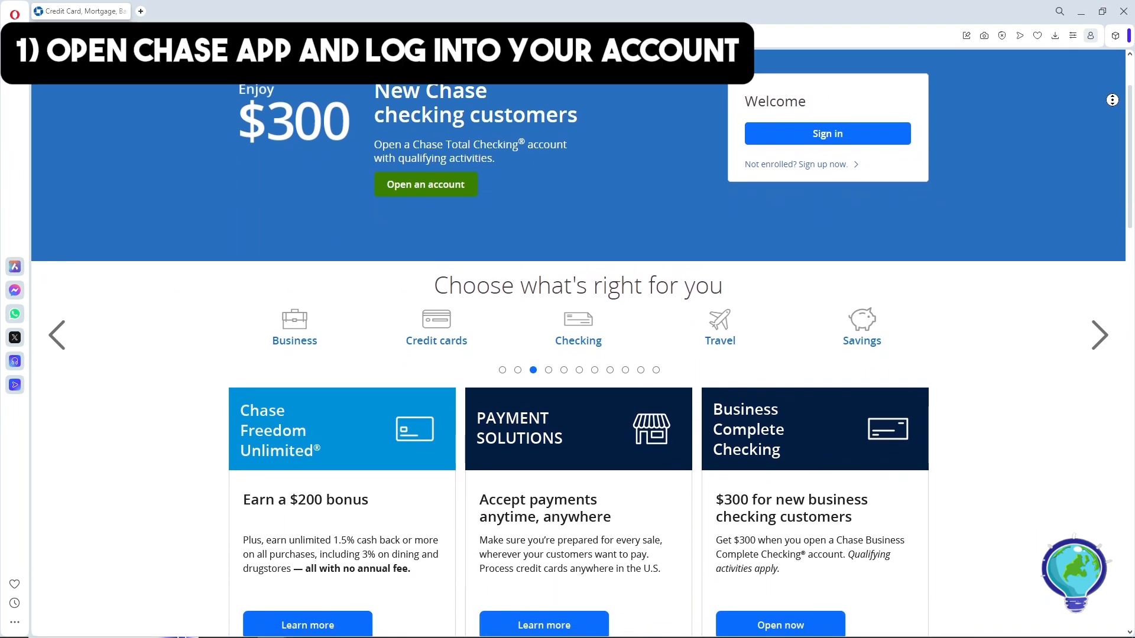
pyautogui.scroll(-3)
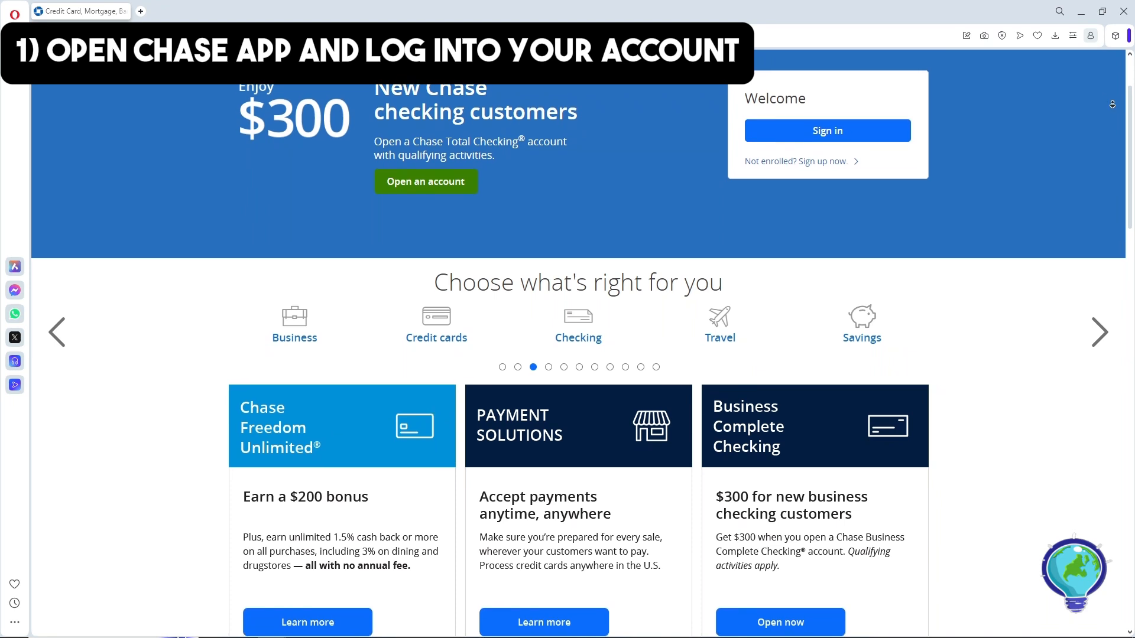
pyautogui.scroll(-3)
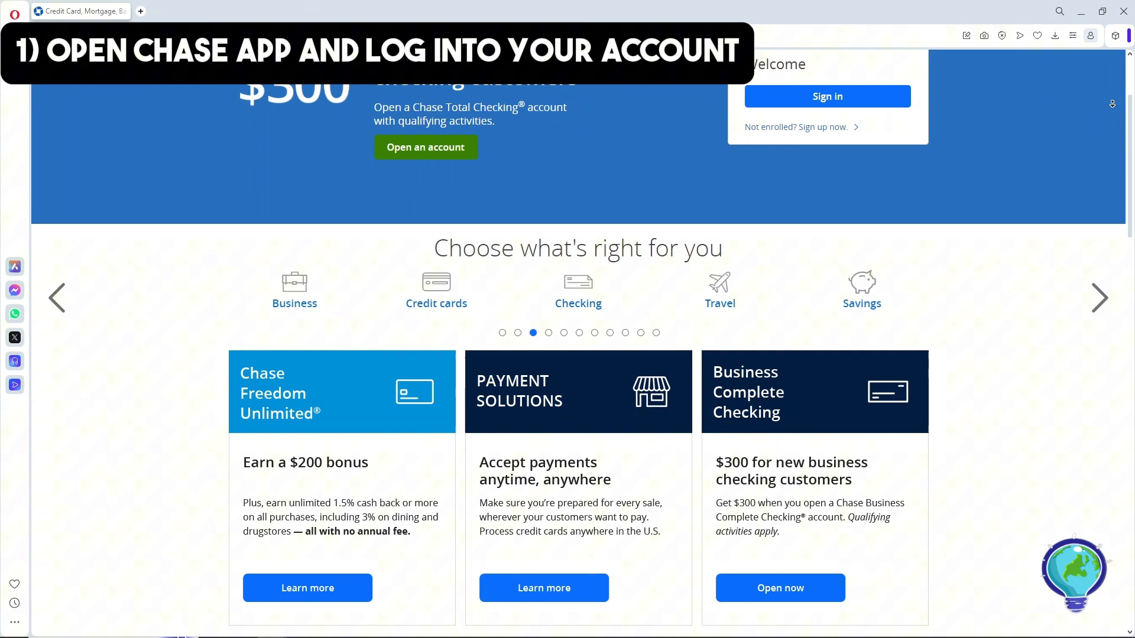
pyautogui.scroll(-3)
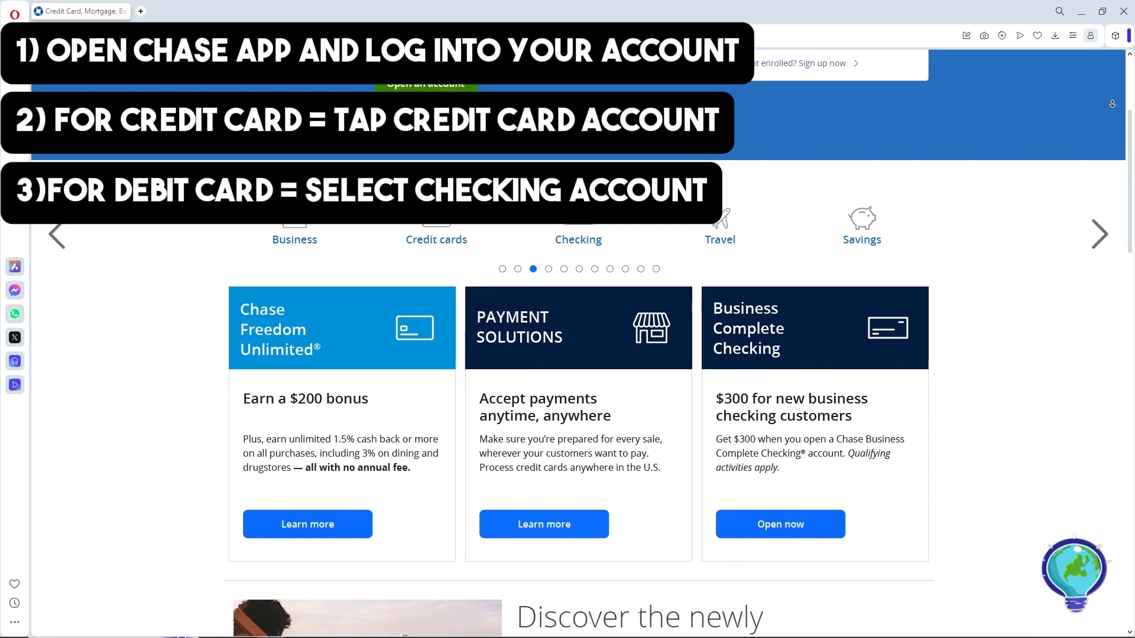
pyautogui.scroll(-3)
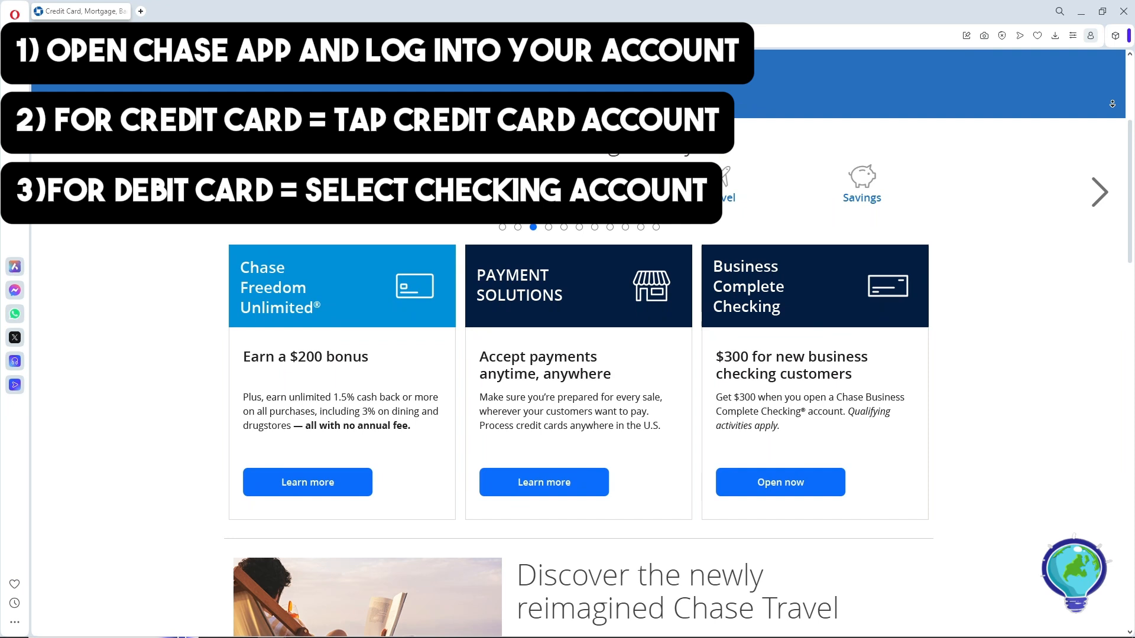
pyautogui.scroll(-3)
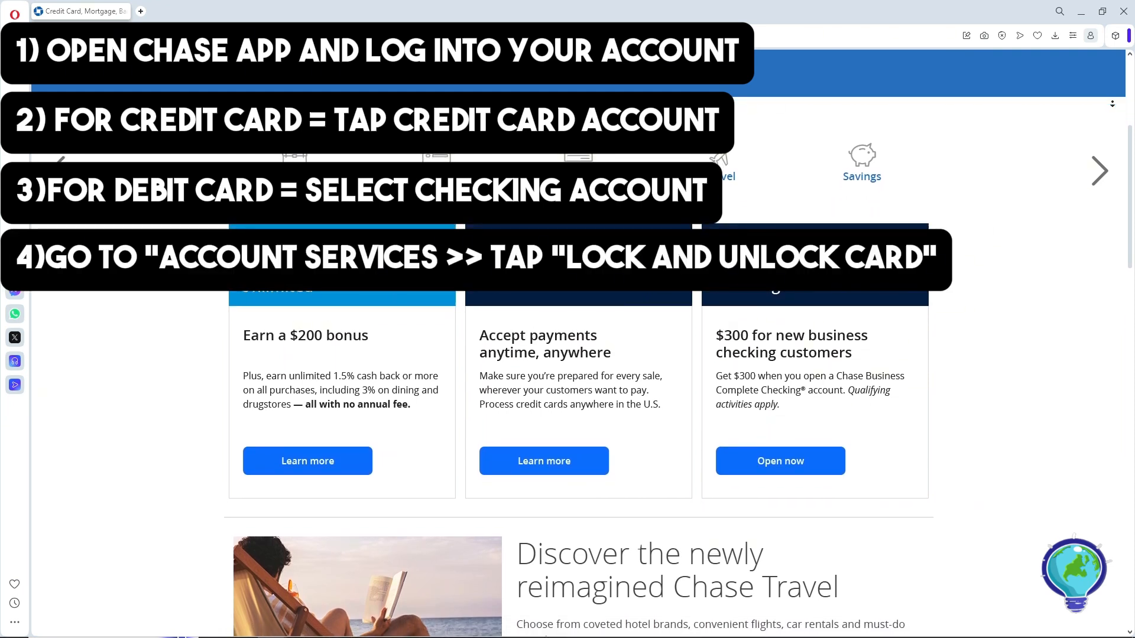
pyautogui.scroll(-3)
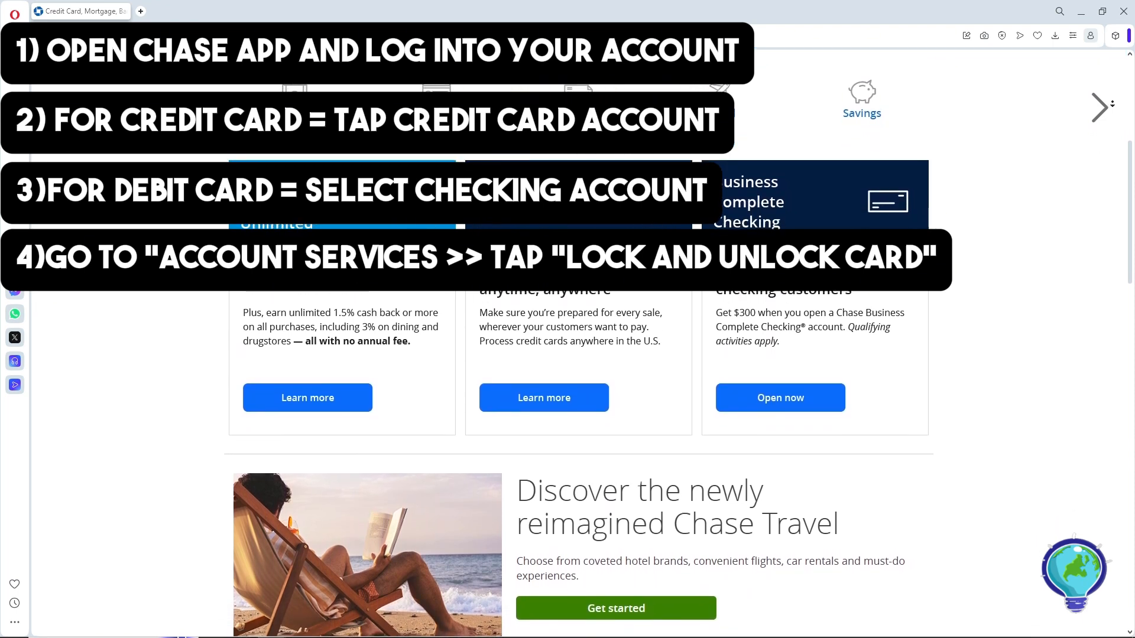
pyautogui.scroll(-3)
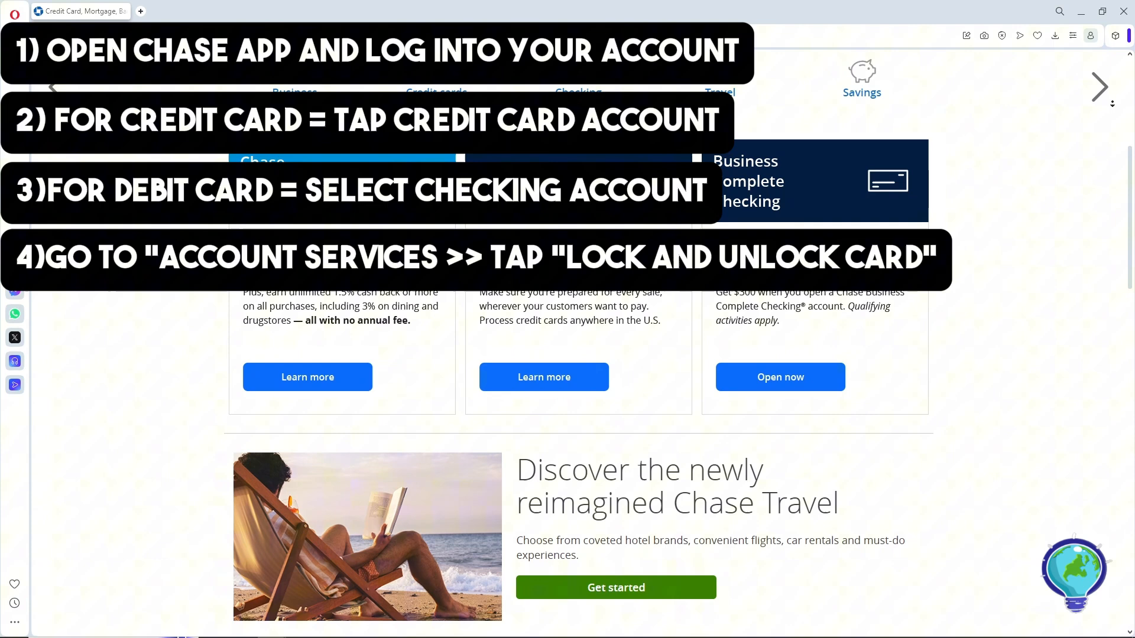
pyautogui.scroll(-3)
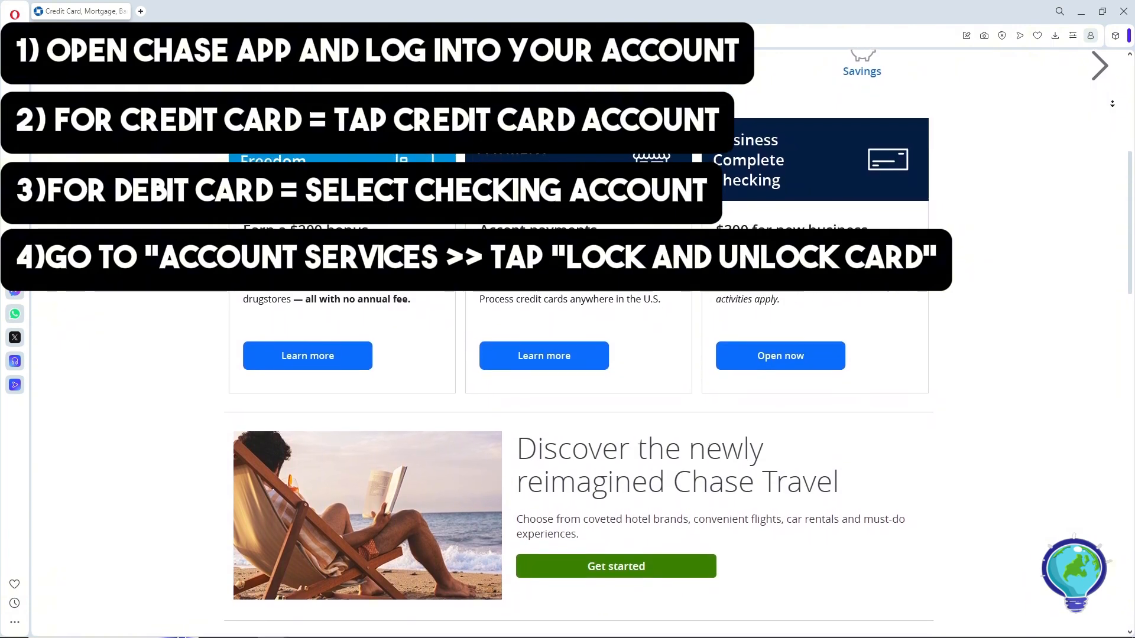
pyautogui.scroll(-3)
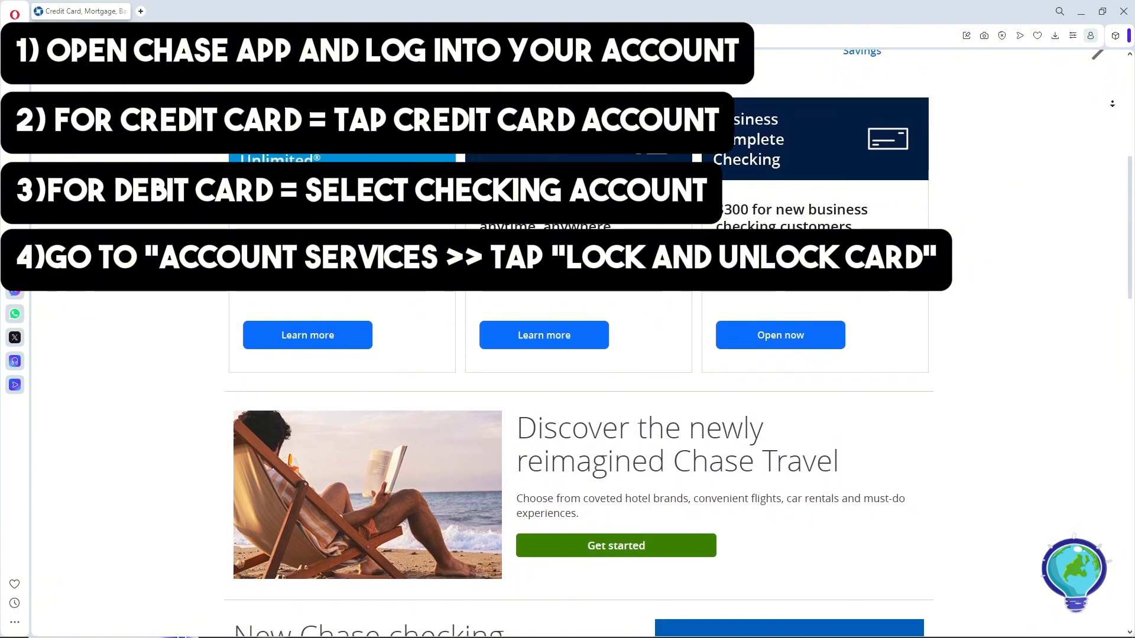
pyautogui.scroll(-3)
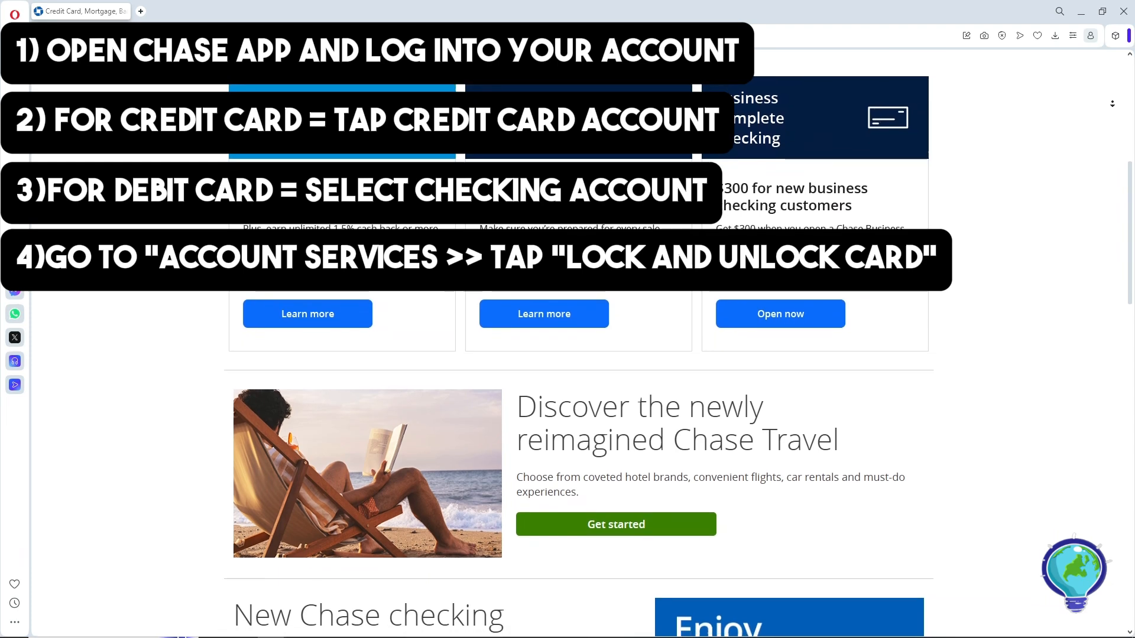
pyautogui.scroll(-3)
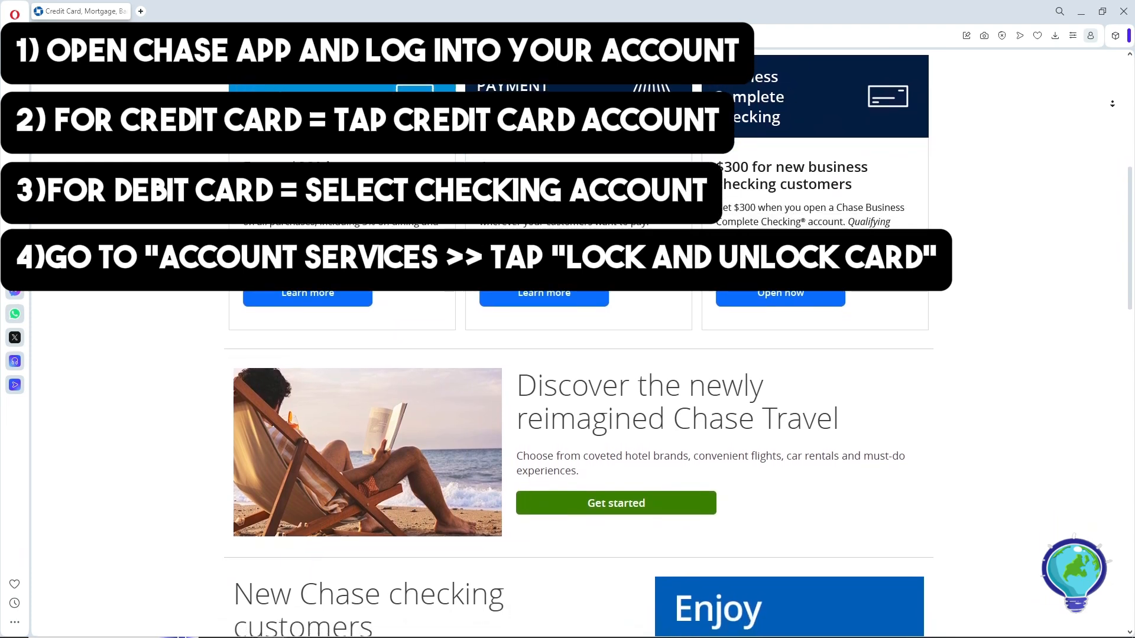
pyautogui.scroll(-3)
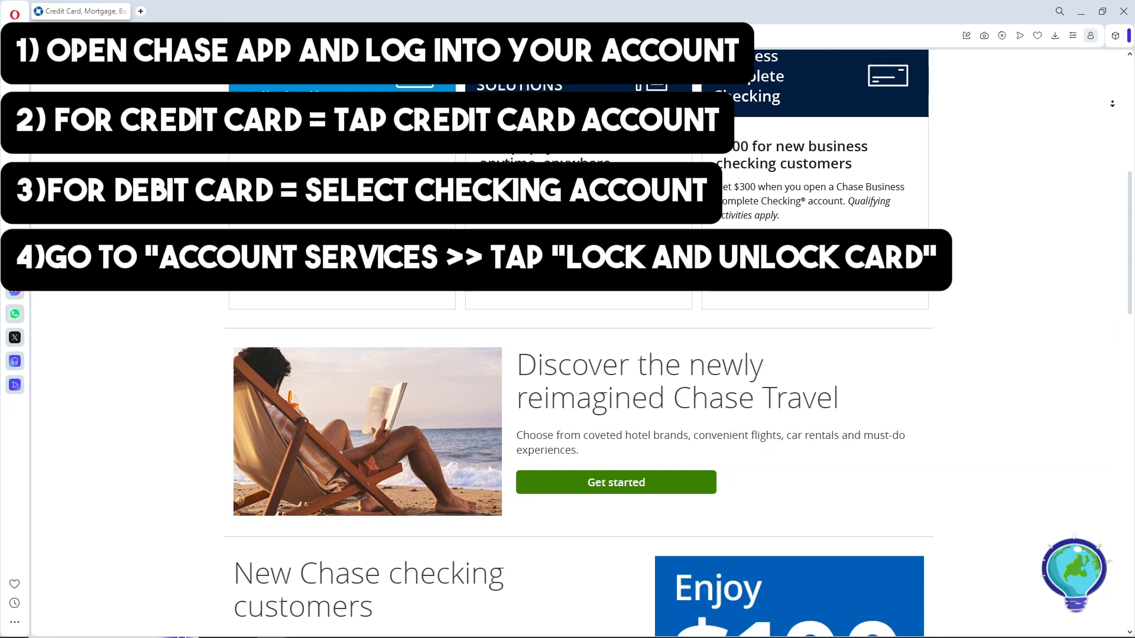
pyautogui.scroll(-3)
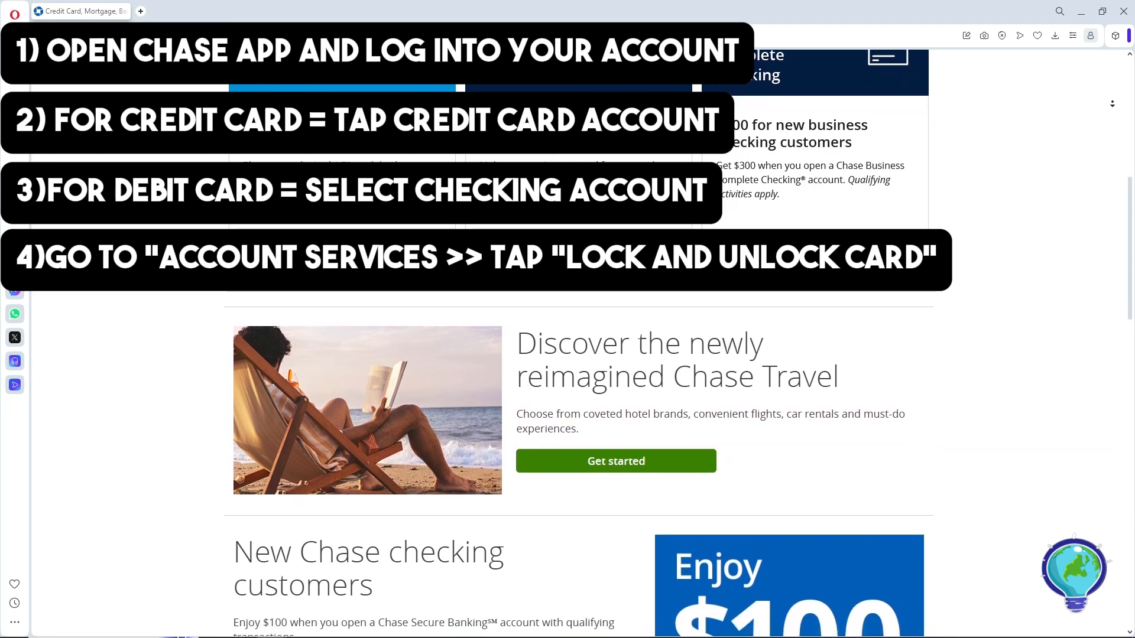
pyautogui.scroll(-3)
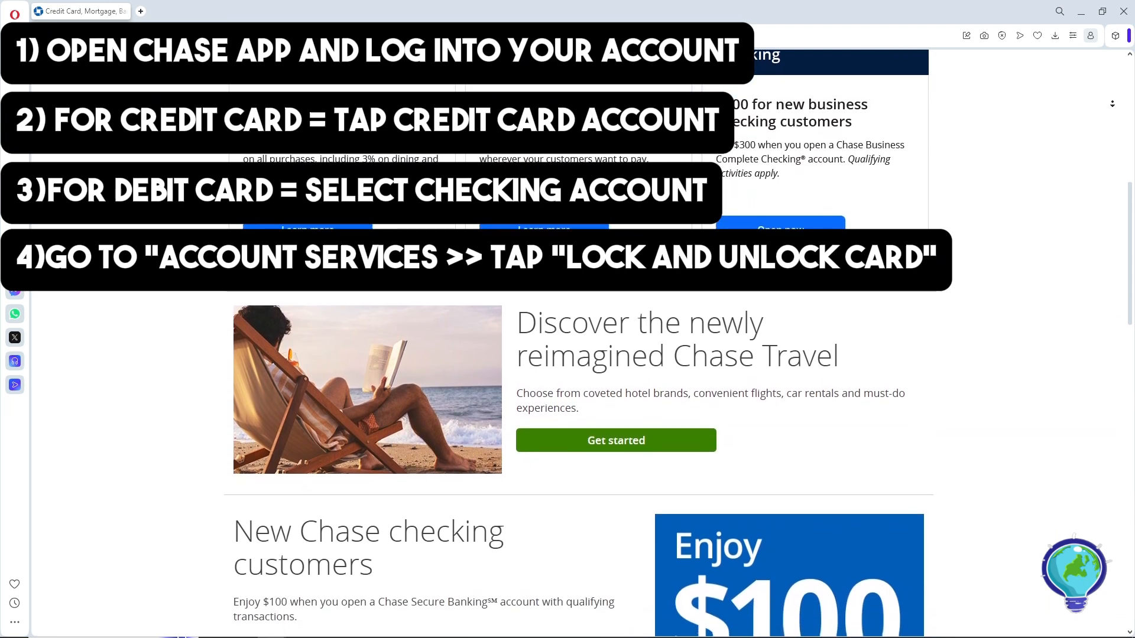
pyautogui.scroll(-3)
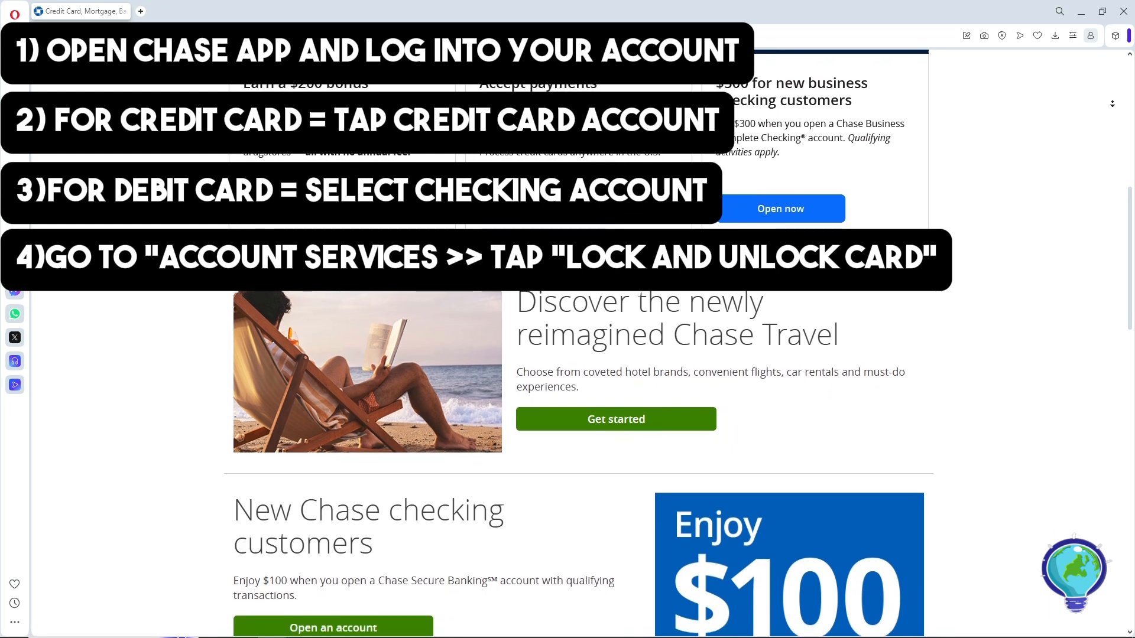
pyautogui.scroll(-3)
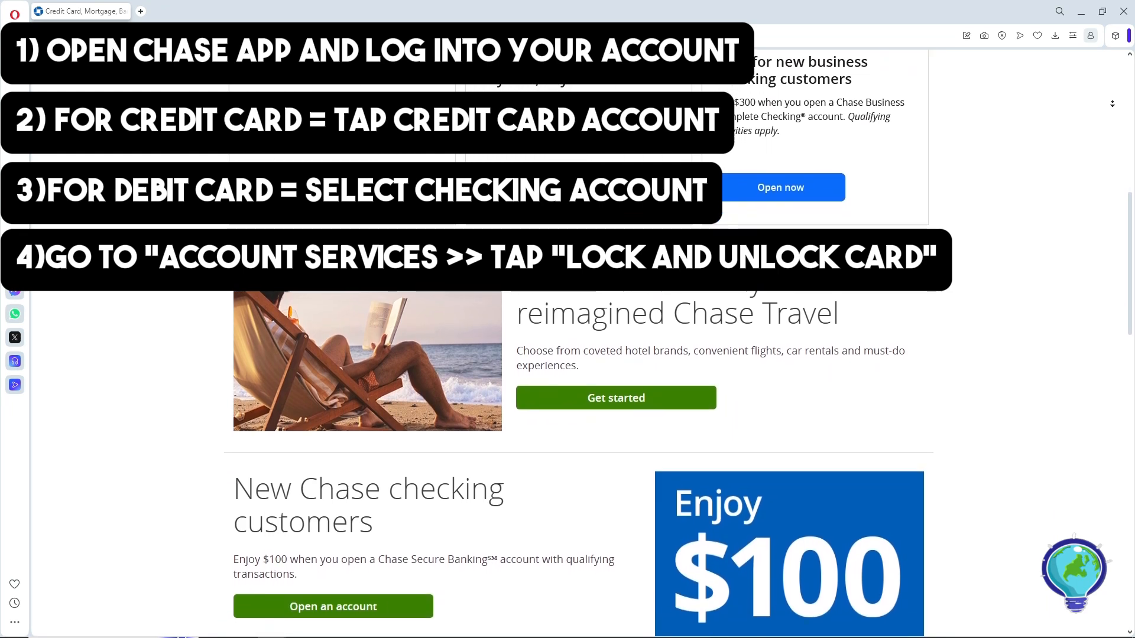
pyautogui.scroll(-3)
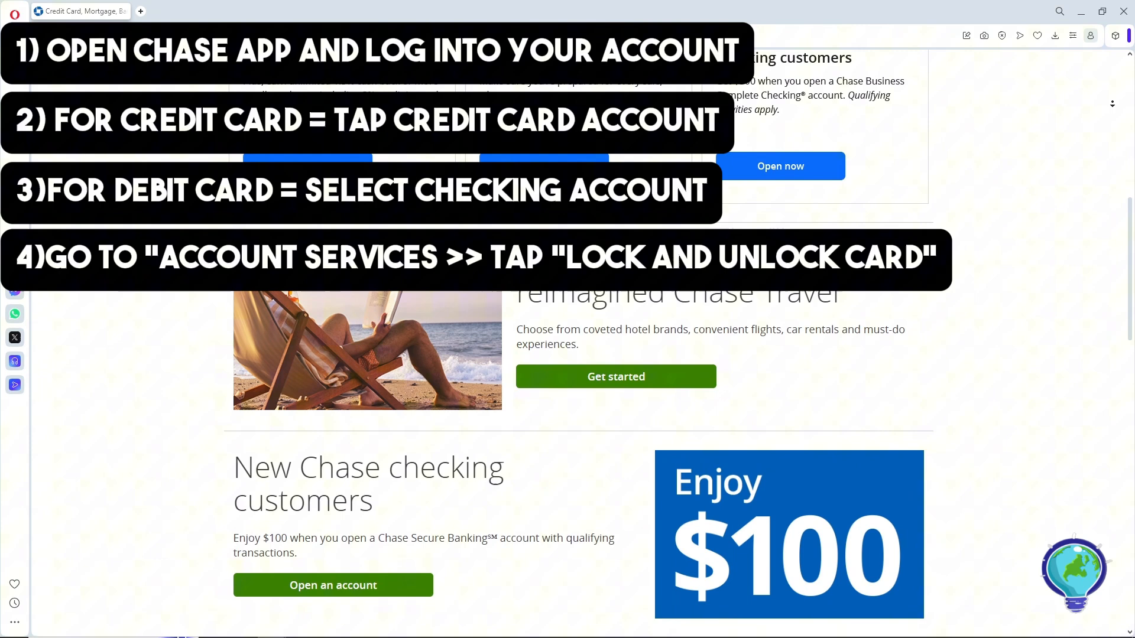
pyautogui.scroll(-3)
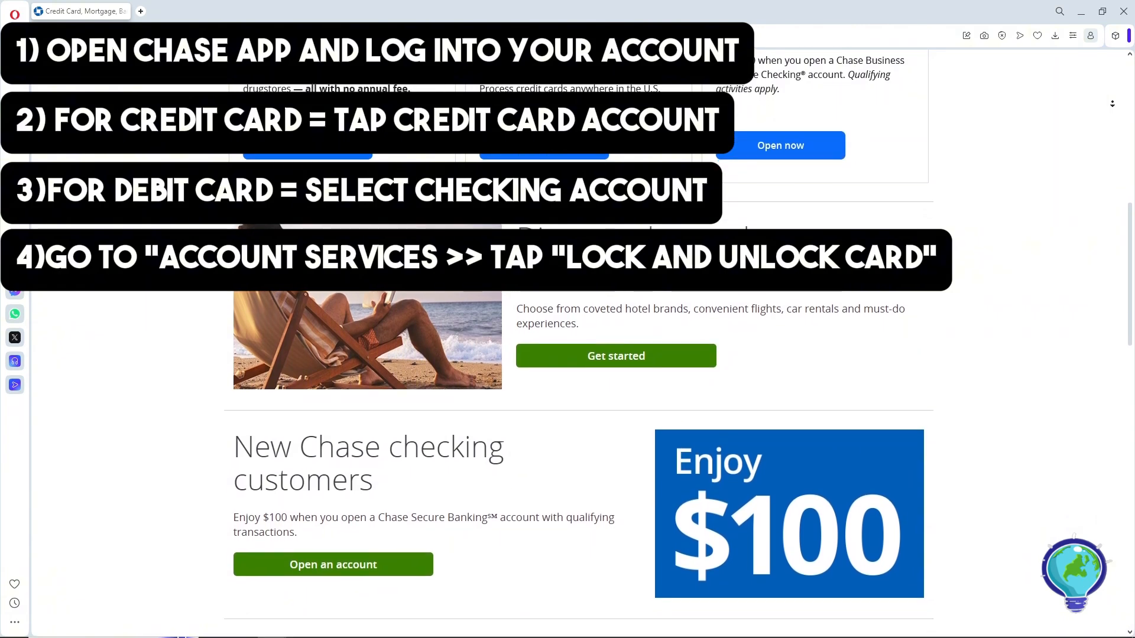
pyautogui.scroll(-3)
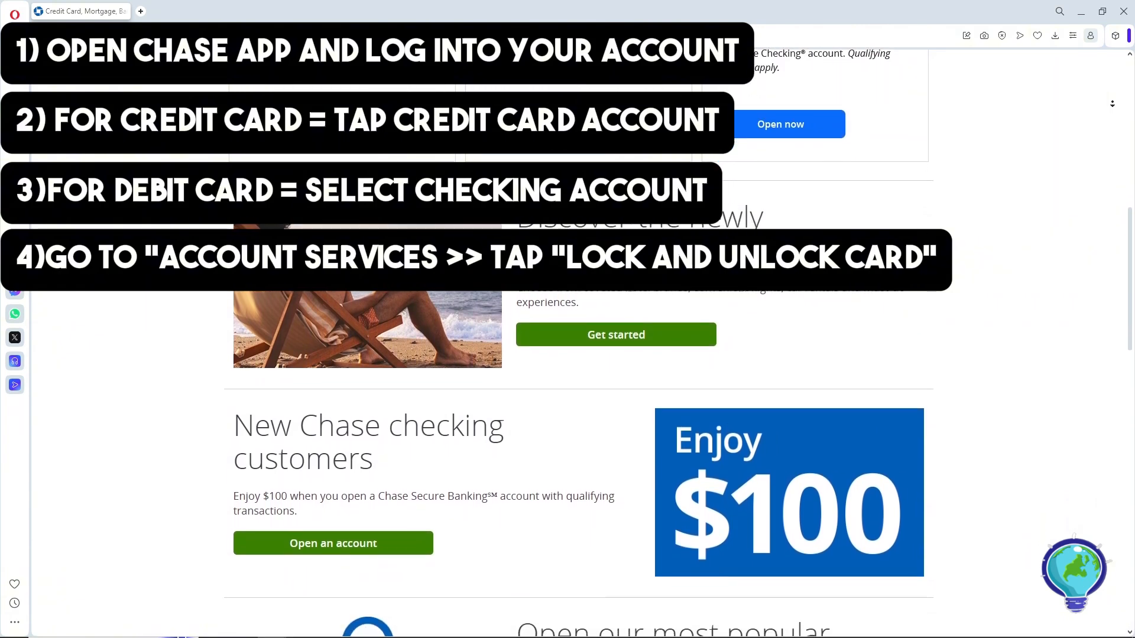
pyautogui.scroll(-3)
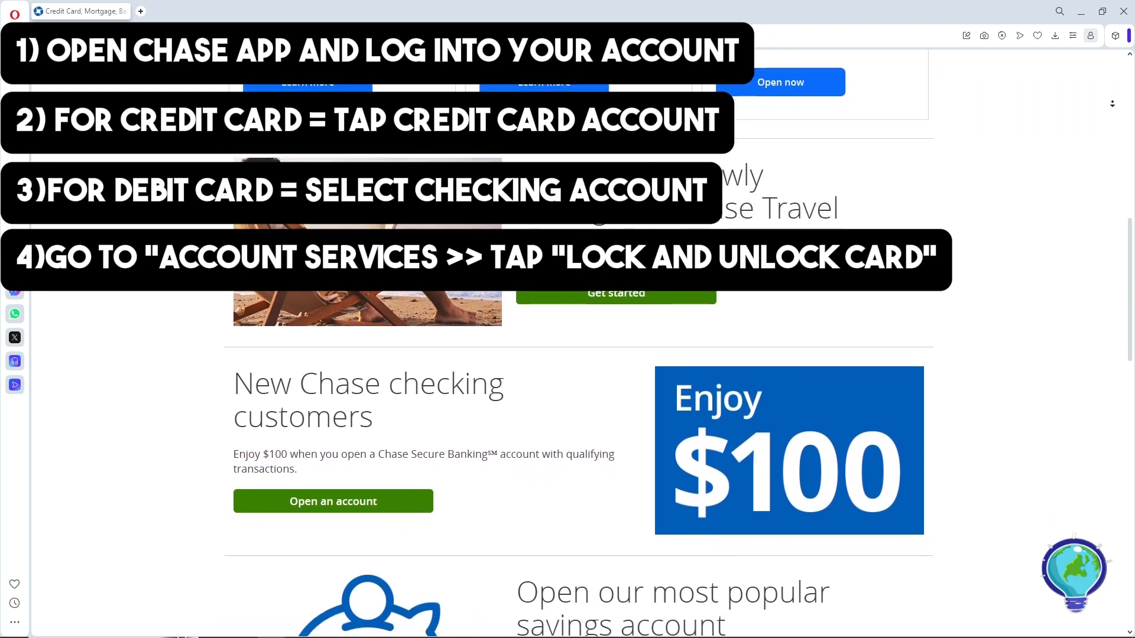
pyautogui.scroll(-3)
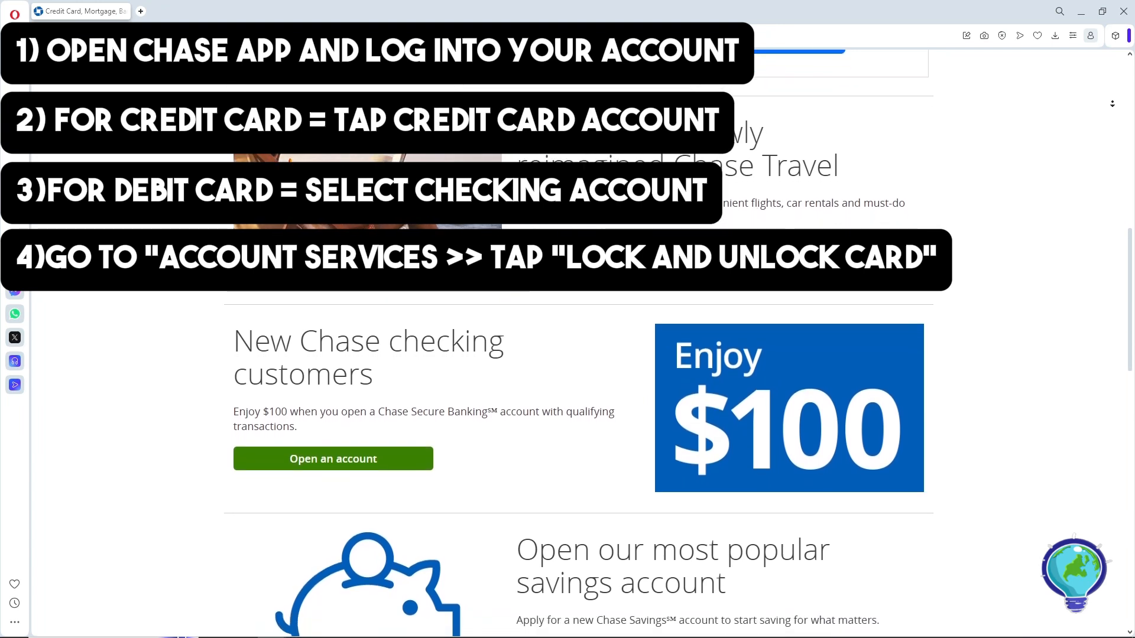
pyautogui.scroll(-3)
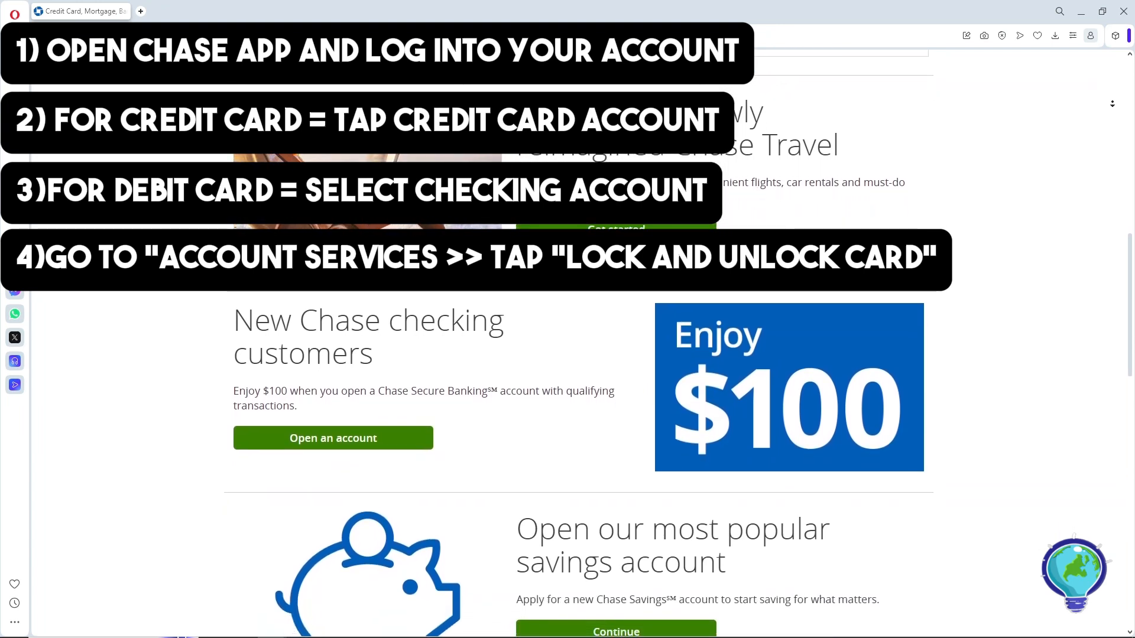
pyautogui.scroll(-3)
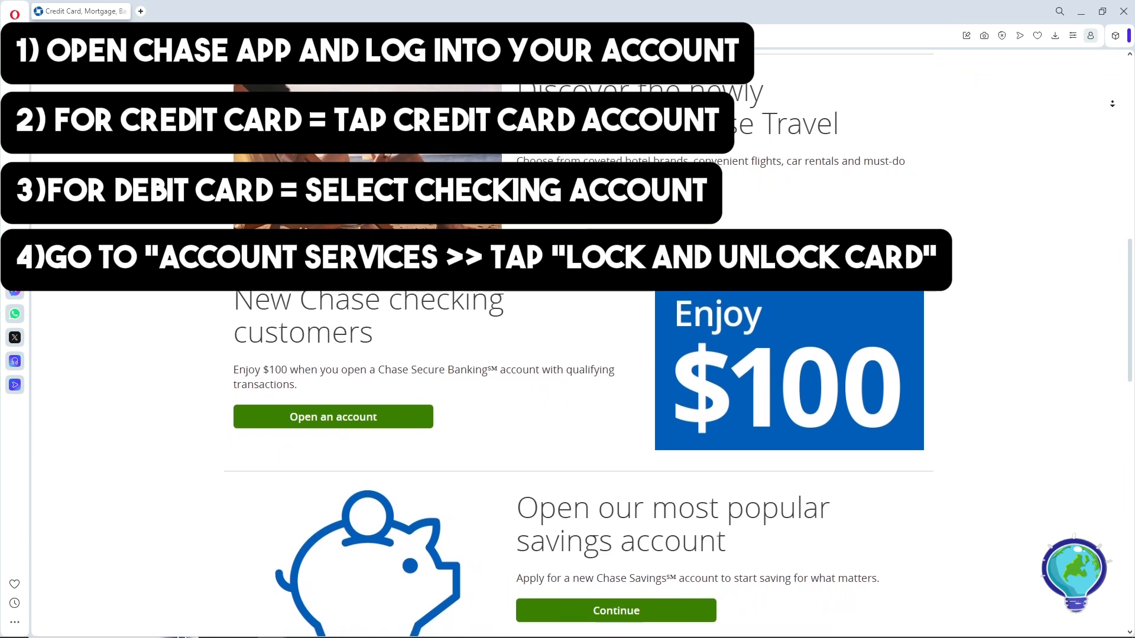